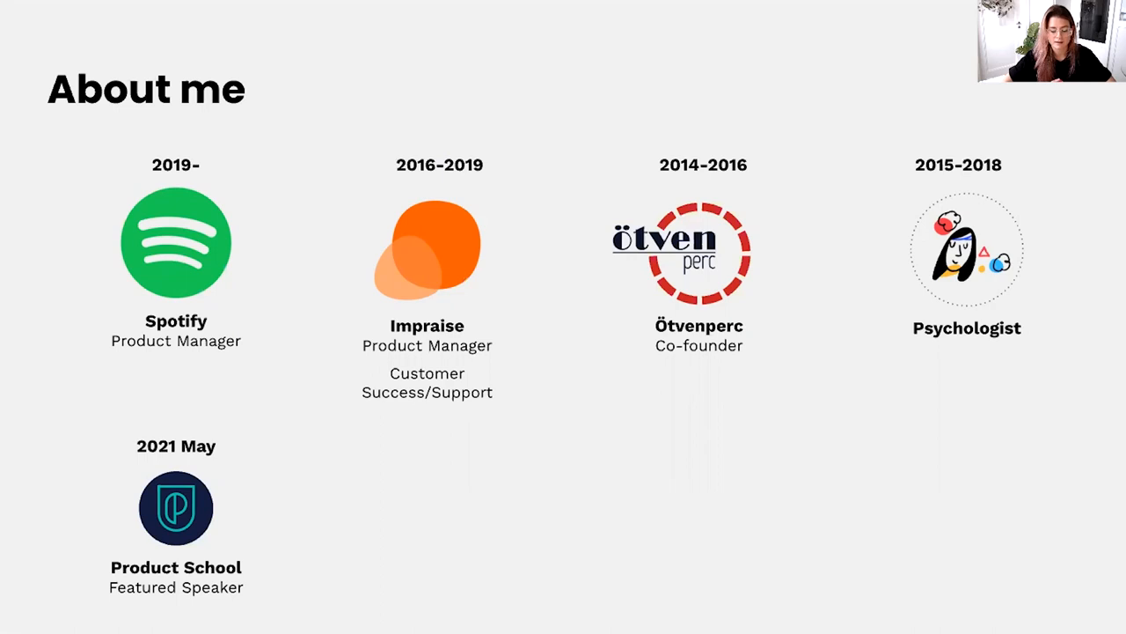
- Advance from the 'About me' career slide to the 'User Understanding' slide
{"action": "key", "text": "Right"}
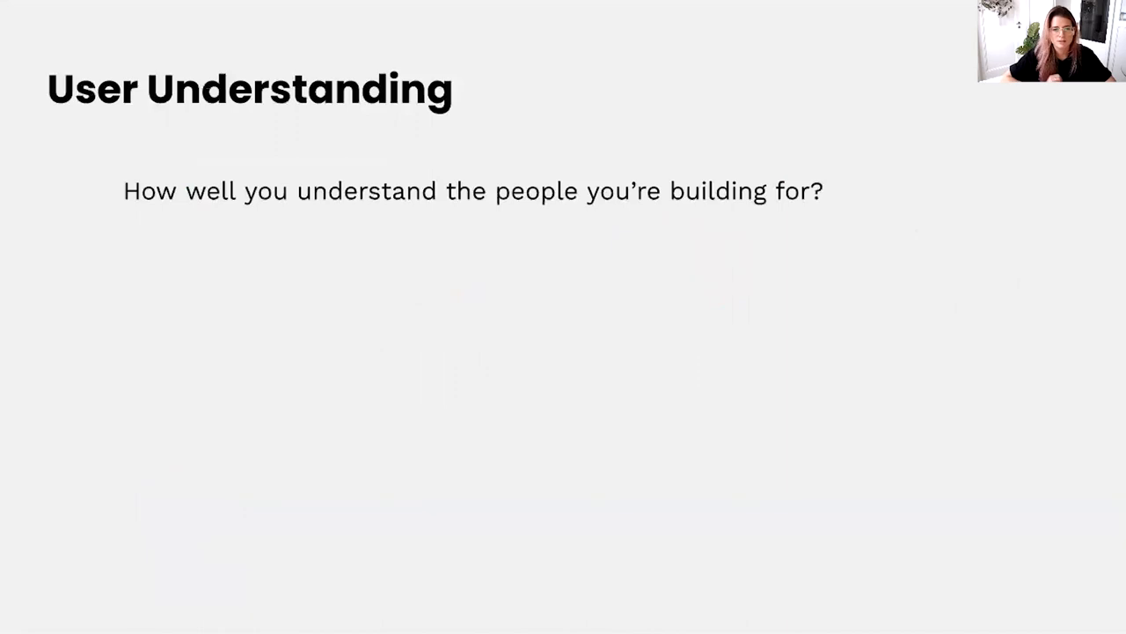